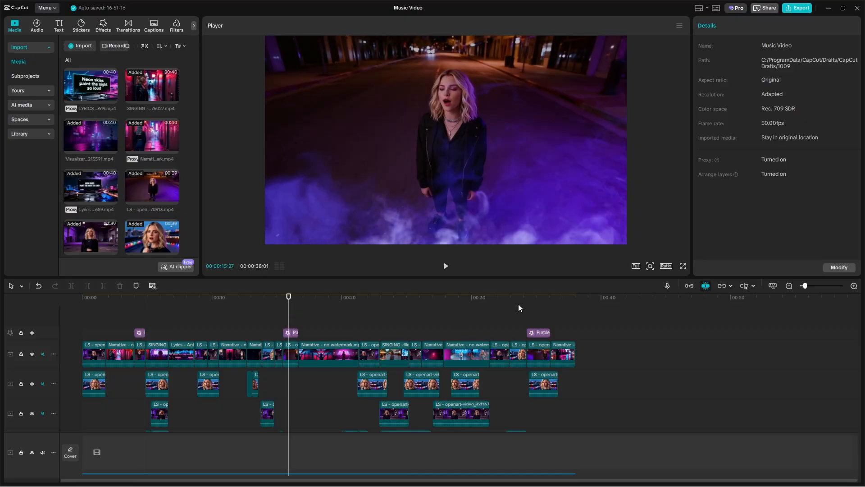
Jump to about 00:35 and open the Purple Mist effect's Speed and Atmosphere settings.
{"action": "left_click", "coordinate": [545, 297]}
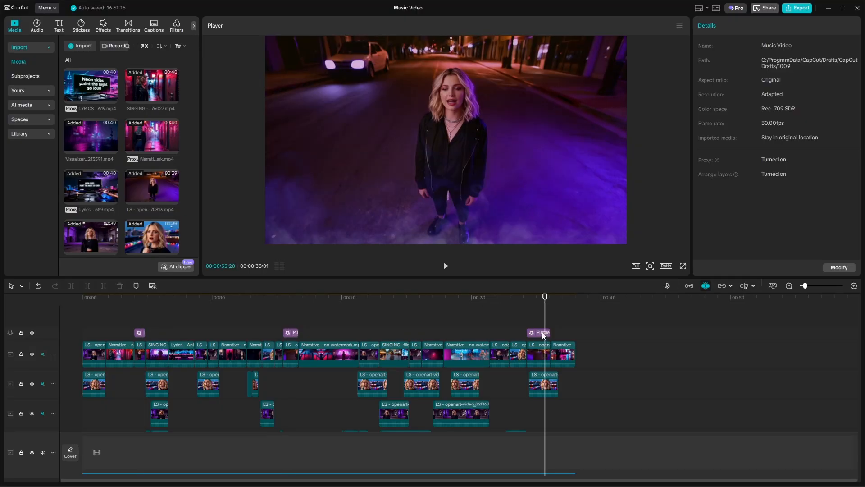
{"action": "left_click", "coordinate": [542, 332]}
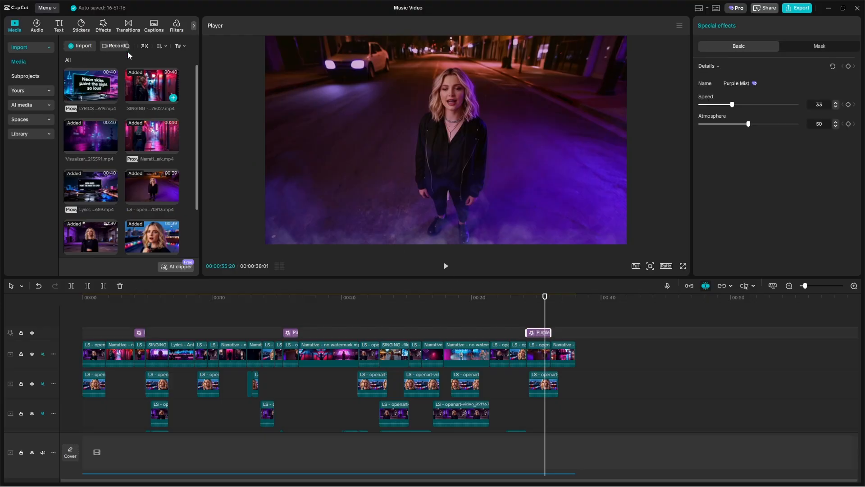
{"action": "left_click", "coordinate": [102, 25]}
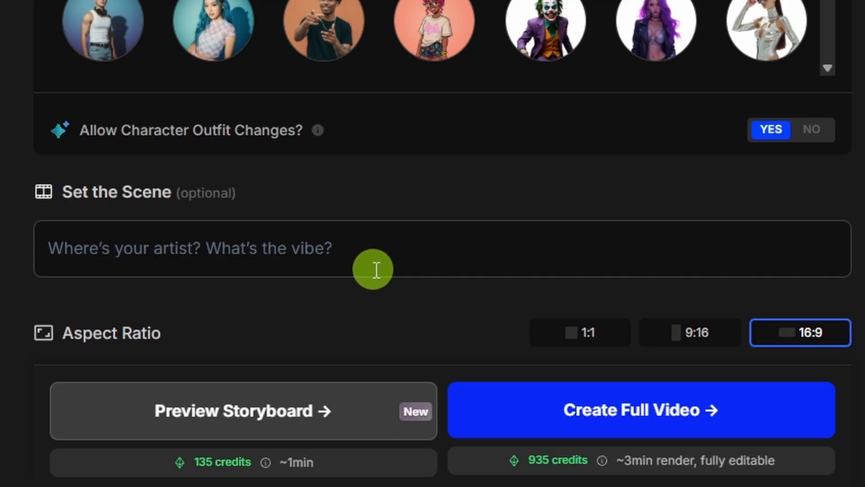
Generate a preview storyboard from the music video form.
{"action": "scroll", "scroll_direction": "down", "scroll_amount": 3}
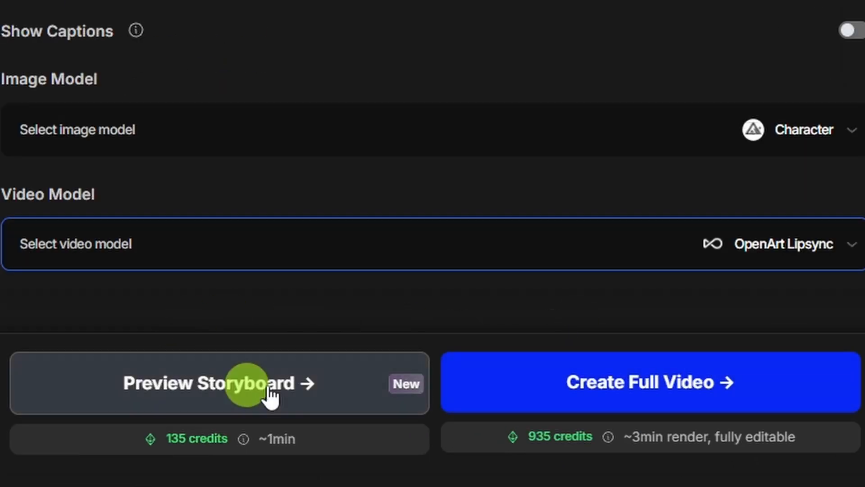
{"action": "left_click", "coordinate": [217, 382]}
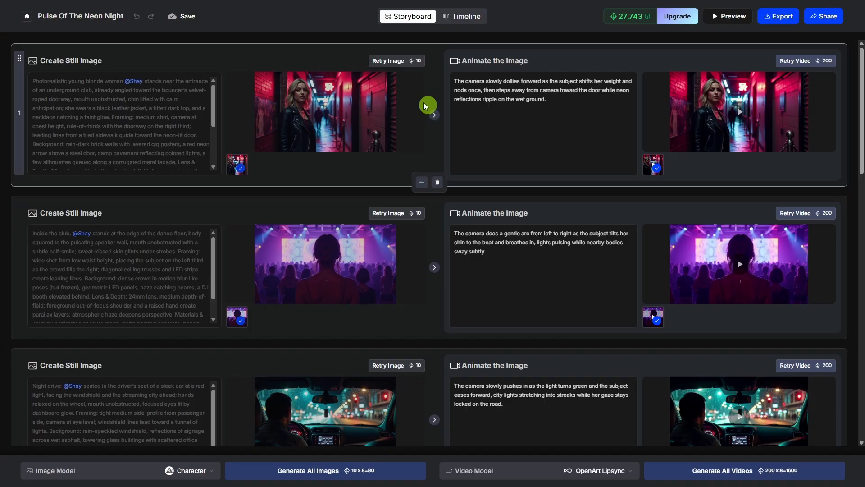